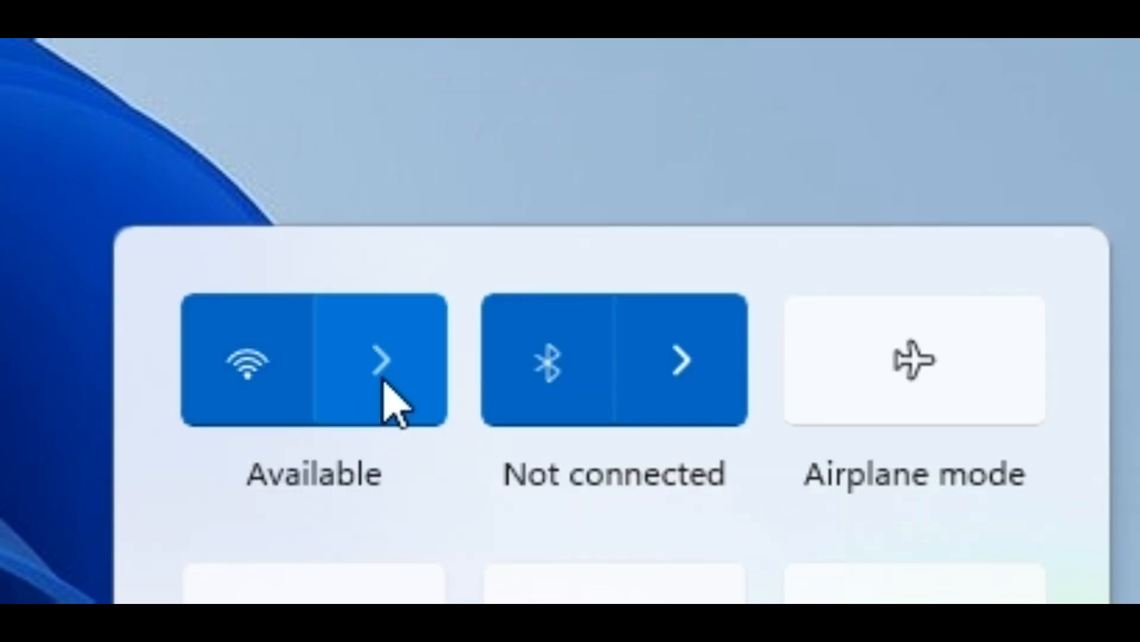
Connect Windows to the clock radio's RadioAP Wi-Fi network from Quick Settings
{"action": "left_click", "coordinate": [382, 362]}
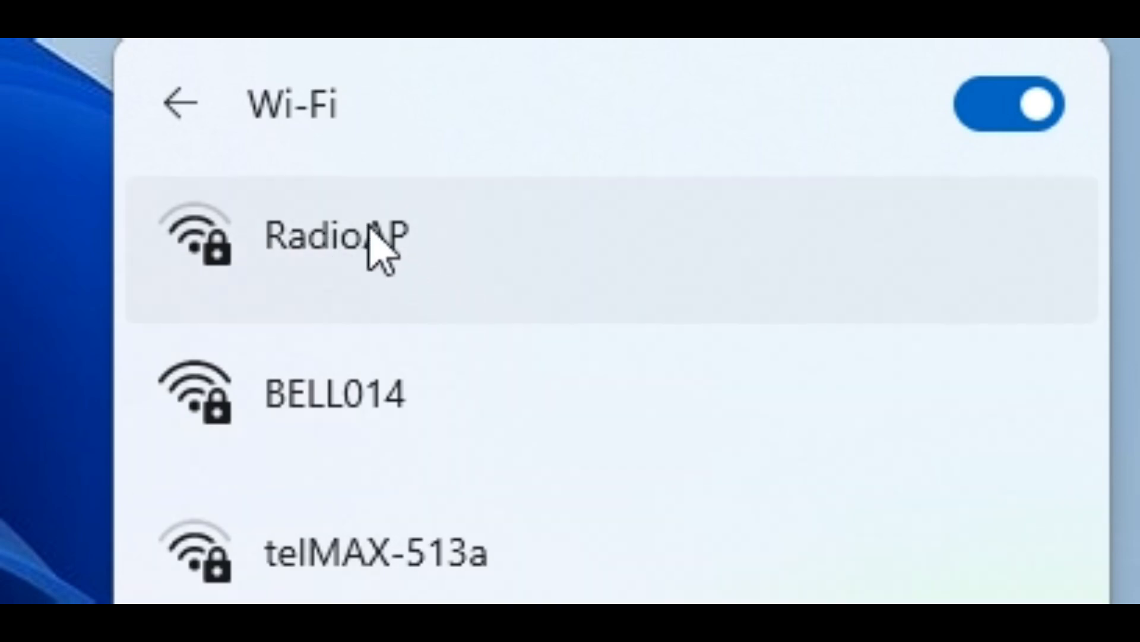
{"action": "left_click", "coordinate": [363, 240]}
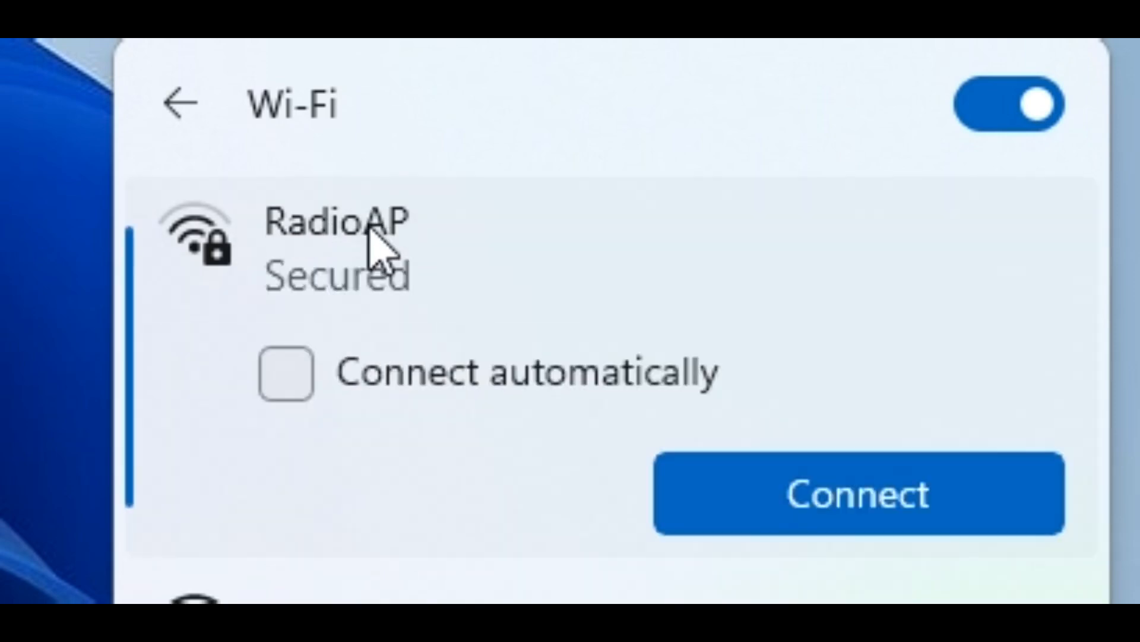
{"action": "left_click", "coordinate": [858, 495]}
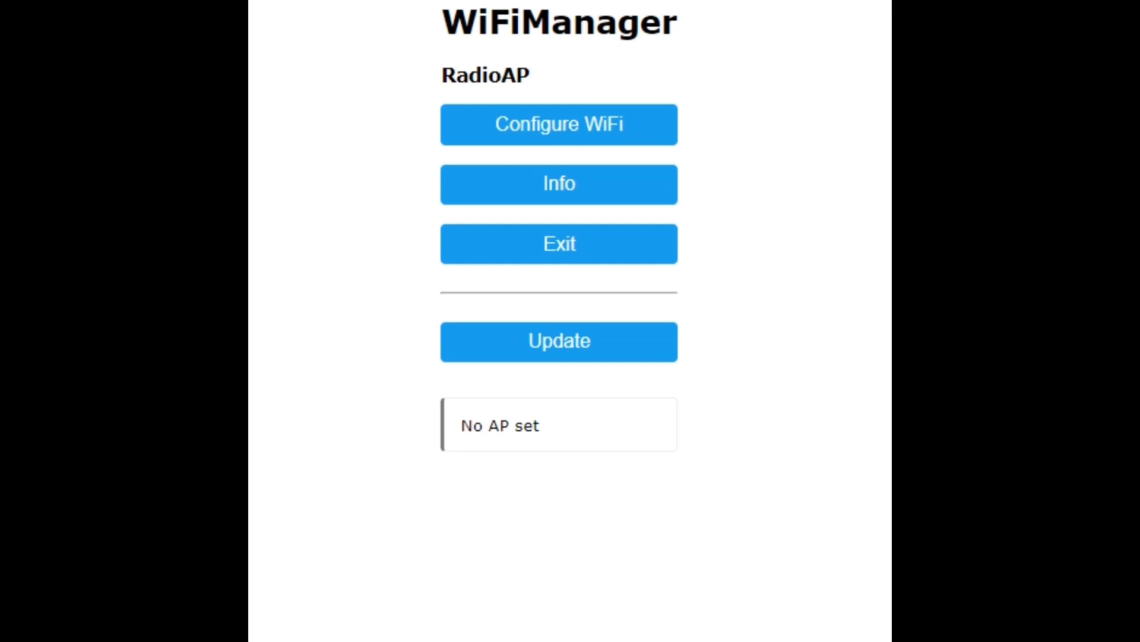
{"action": "mouse_move", "coordinate": [610, 13]}
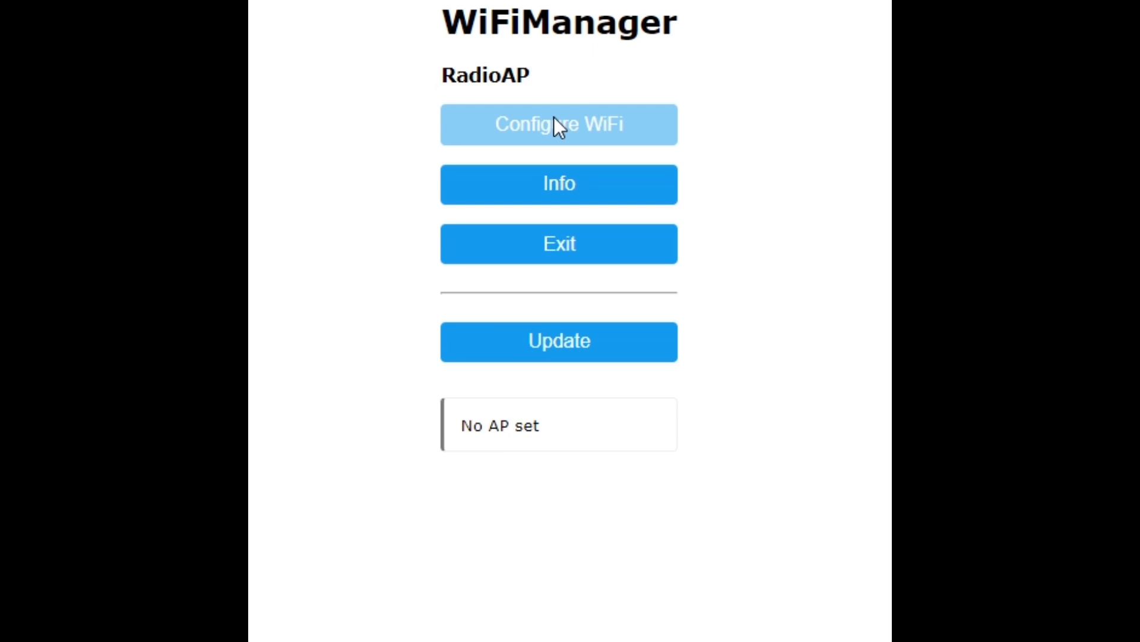
Open Configure WiFi on the WiFiManager portal home page
{"action": "left_click", "coordinate": [558, 123]}
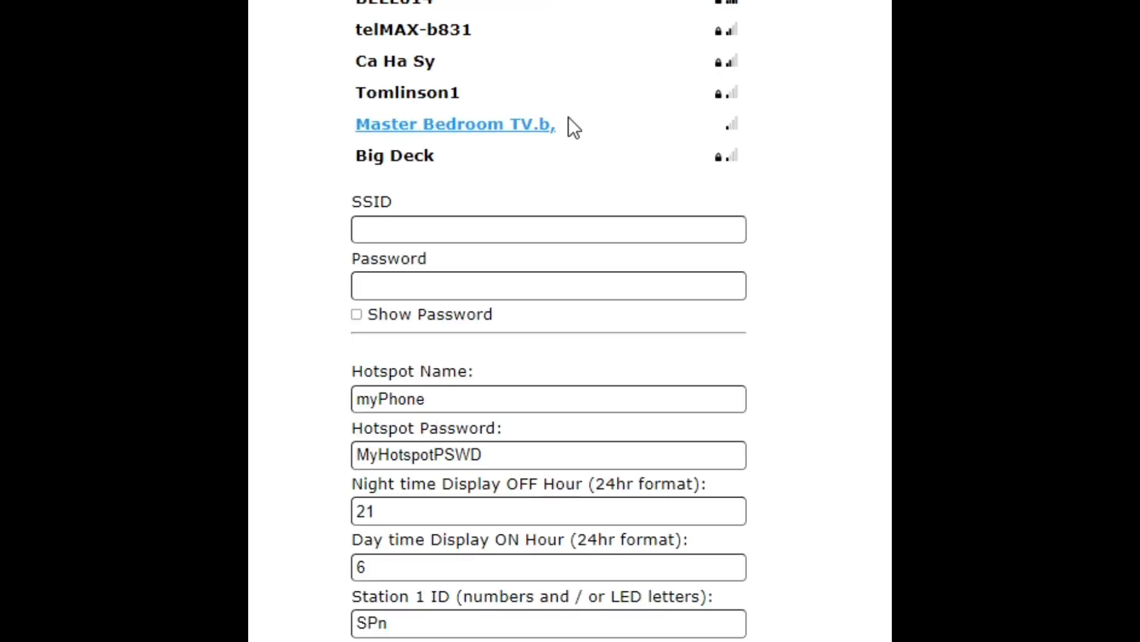
{"action": "scroll", "scroll_direction": "down", "scroll_amount": 3}
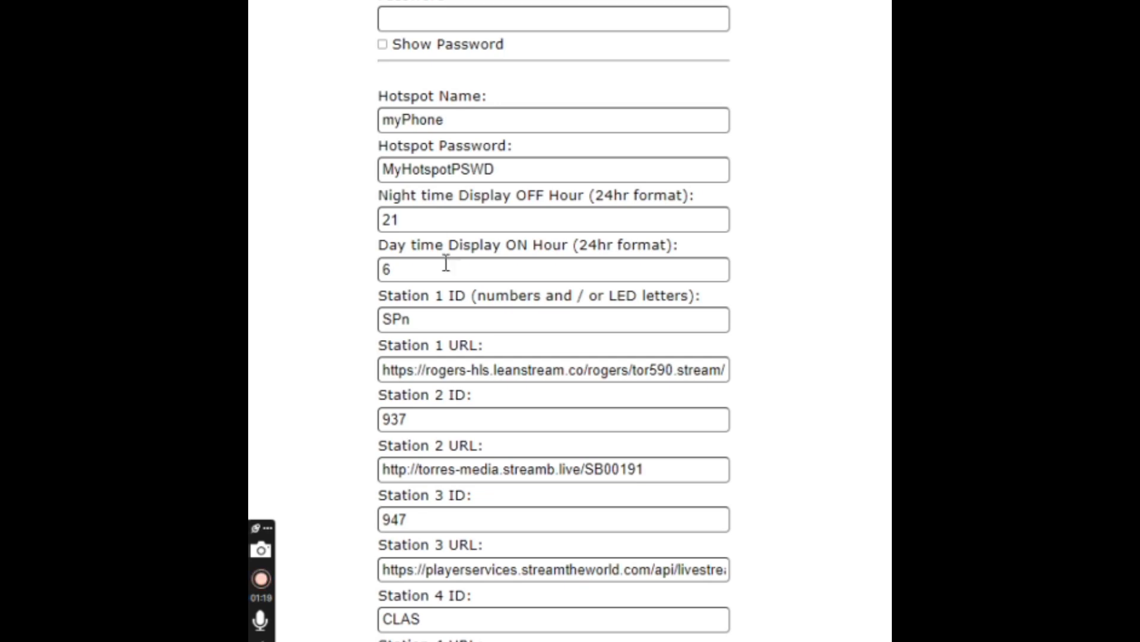
Review all ten station IDs and URLs down to the bottom and save the portal settings
{"action": "scroll", "scroll_direction": "down", "scroll_amount": 3}
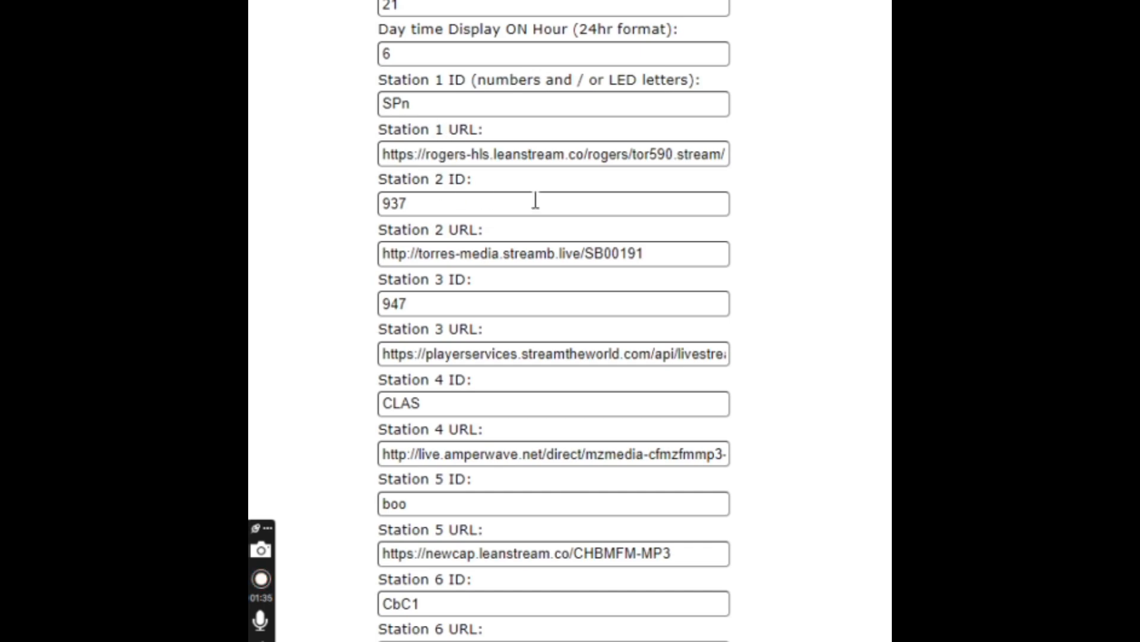
{"action": "scroll", "scroll_direction": "down", "scroll_amount": 3}
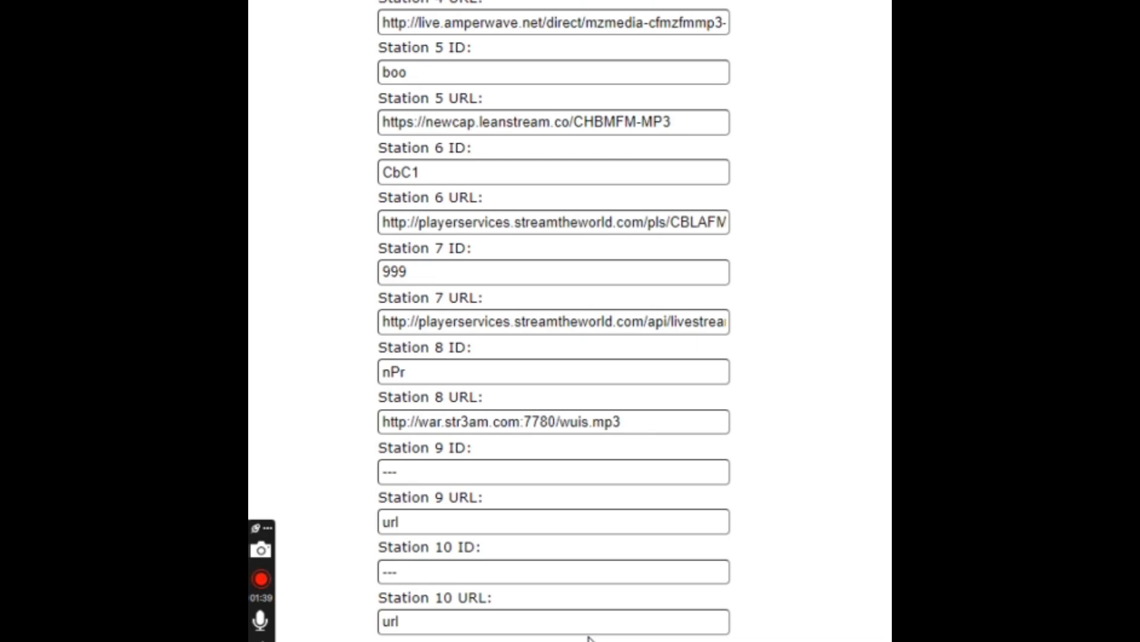
{"action": "scroll", "scroll_direction": "up", "scroll_amount": 3}
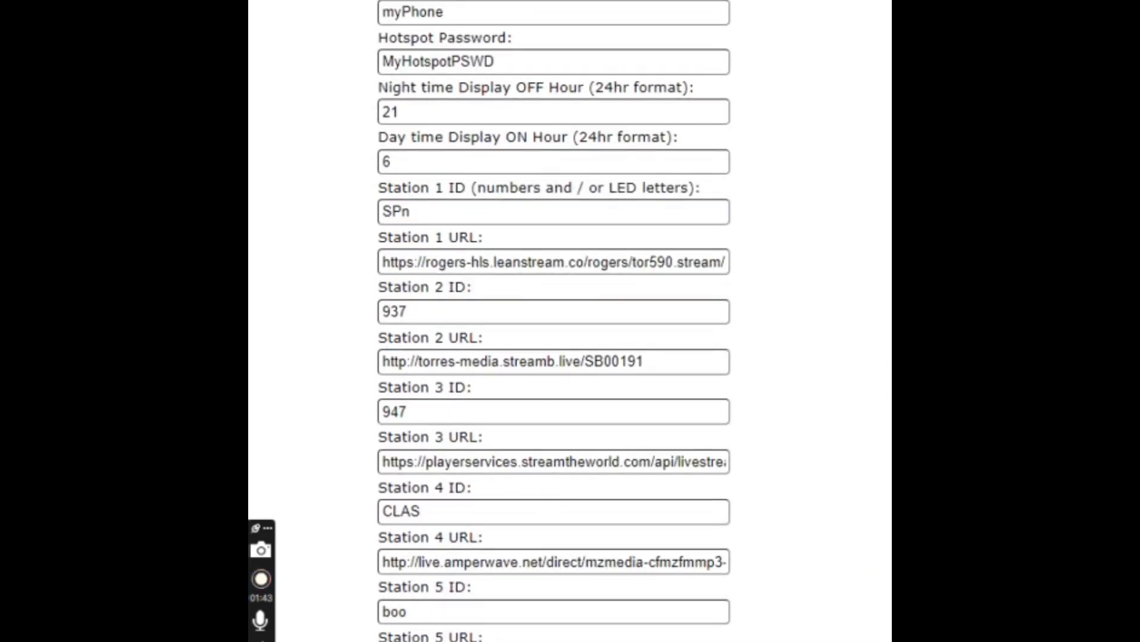
{"action": "scroll", "scroll_direction": "down", "scroll_amount": 3}
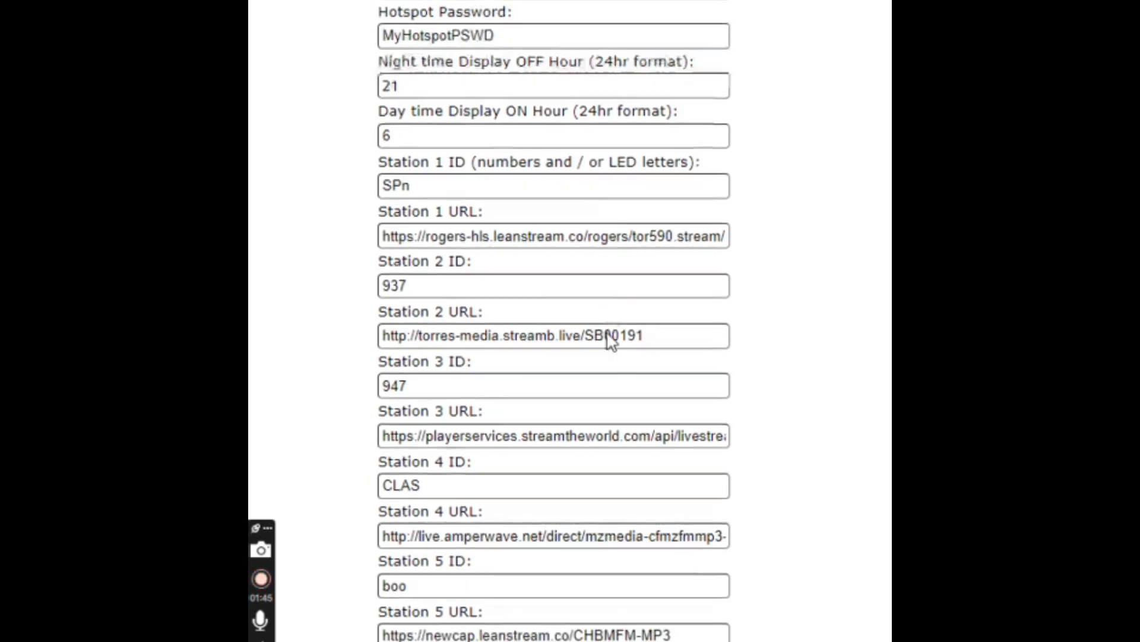
{"action": "scroll", "scroll_direction": "down", "scroll_amount": 3}
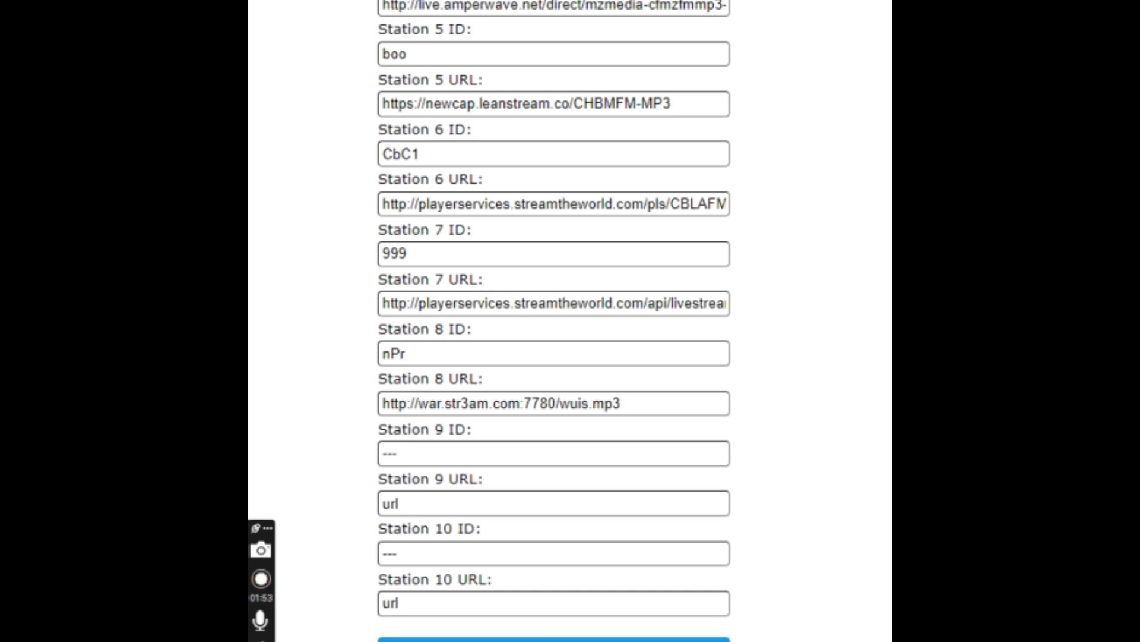
{"action": "left_click", "coordinate": [260, 578]}
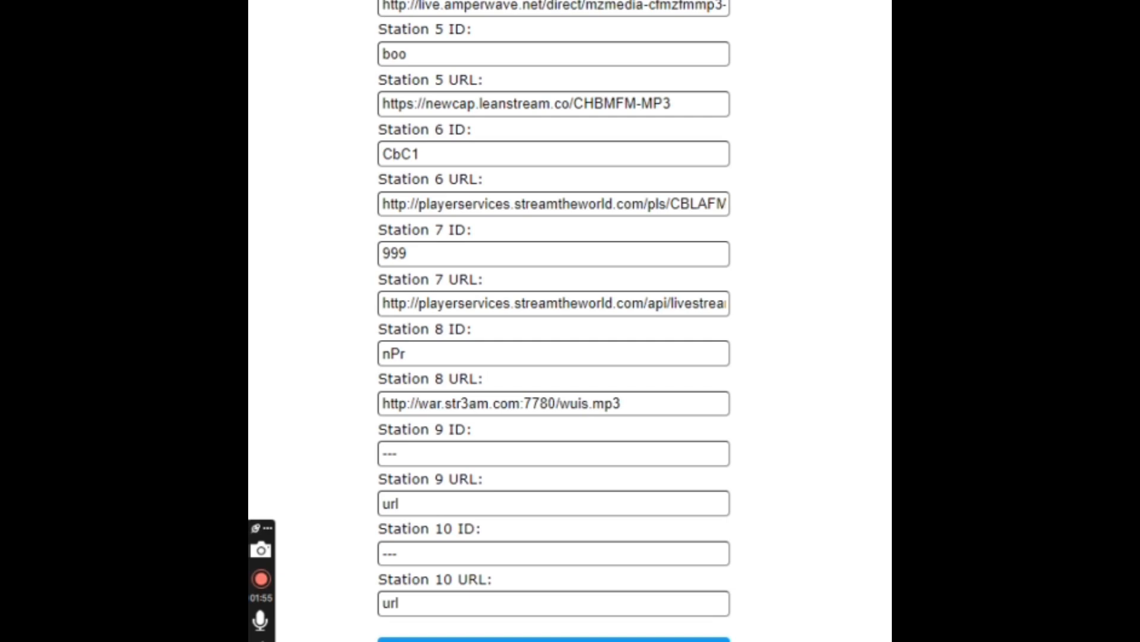